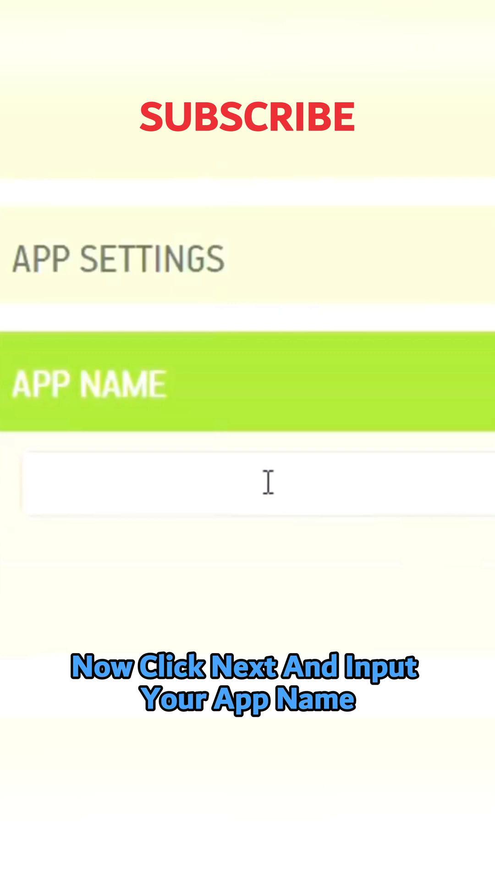
# - Scroll down the App Settings page to the App Name field beside the device preview
pyautogui.scroll(-3)
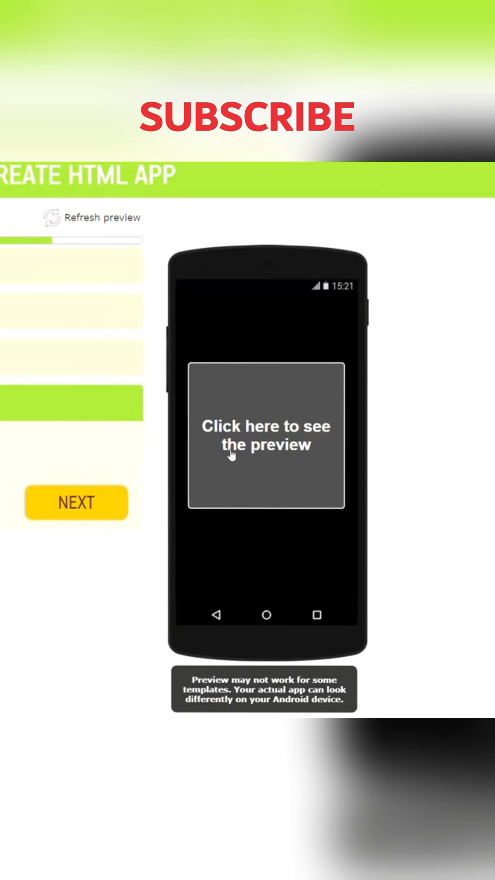
pyautogui.click(266, 436)
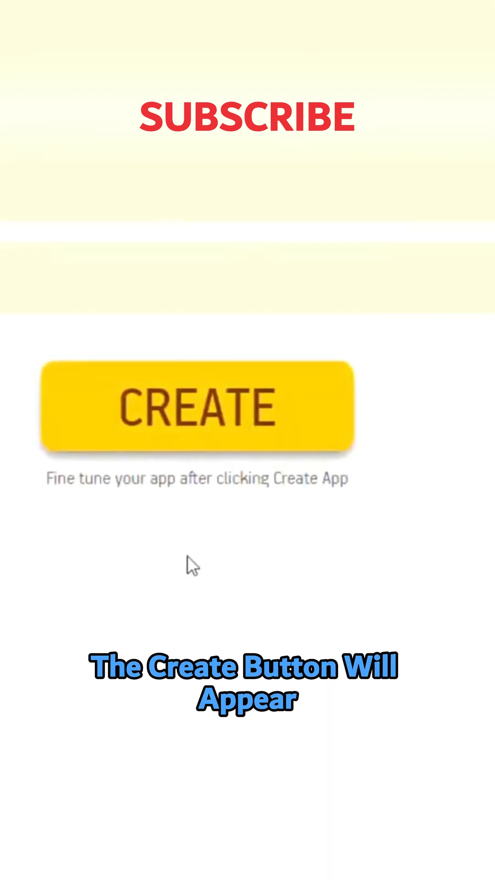
# - Create the HTML app and start rebuilding its APK for direct download
pyautogui.click(199, 406)
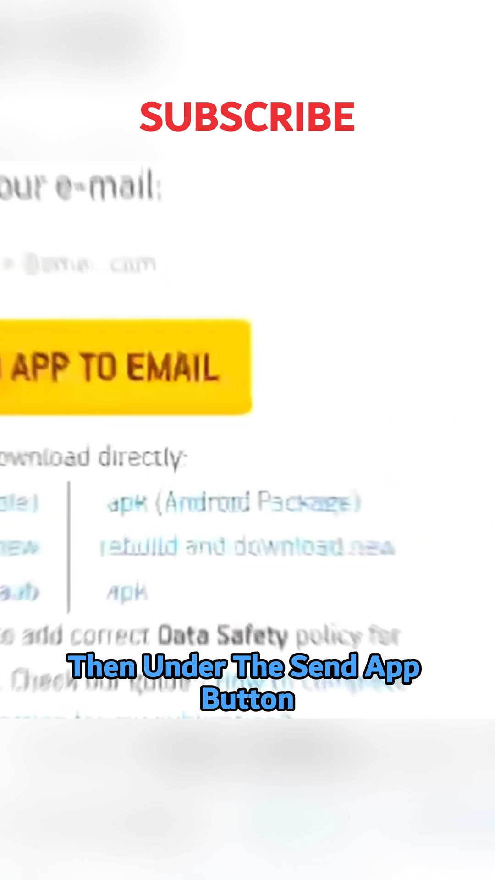
pyautogui.click(124, 365)
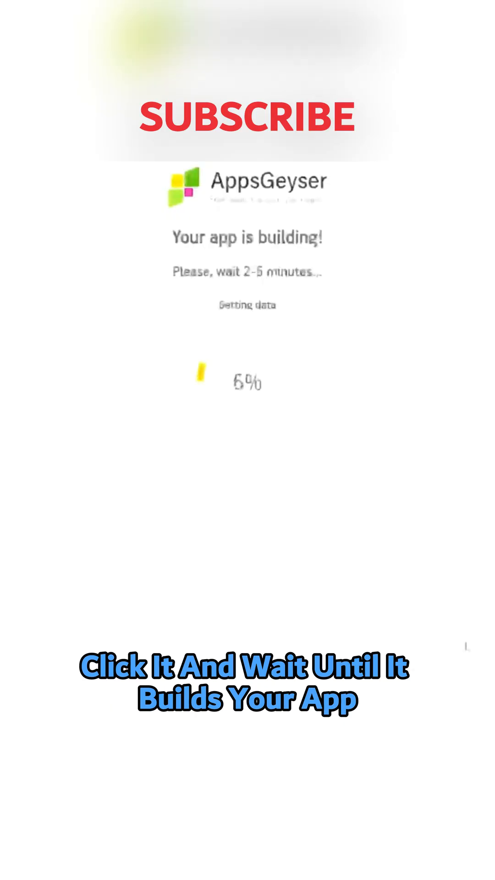